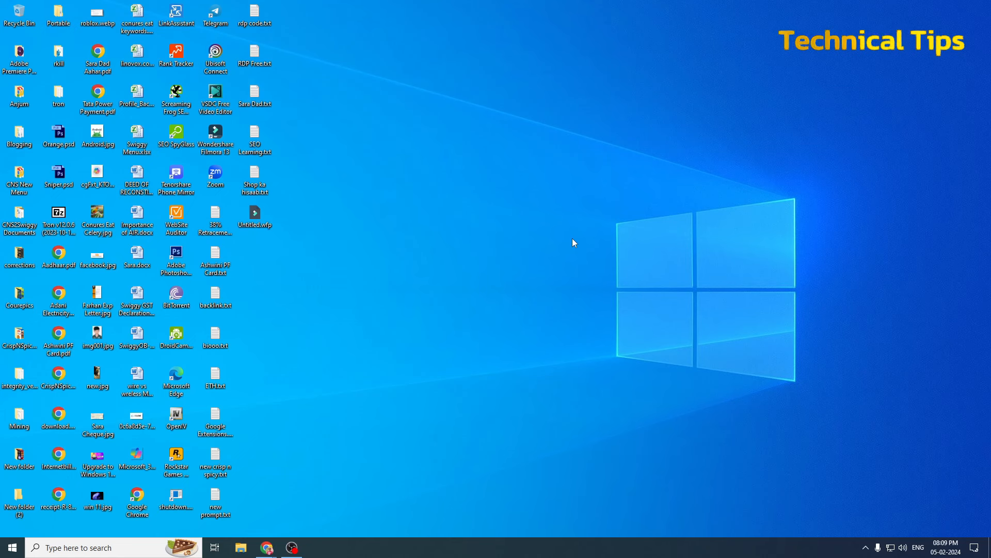
# Step: Start the Ghost Spectre 23H2W11U5.WPE64 download from Mirror 1 (Pixeldrain), then move to the Rufus site
pyautogui.click(266, 548)
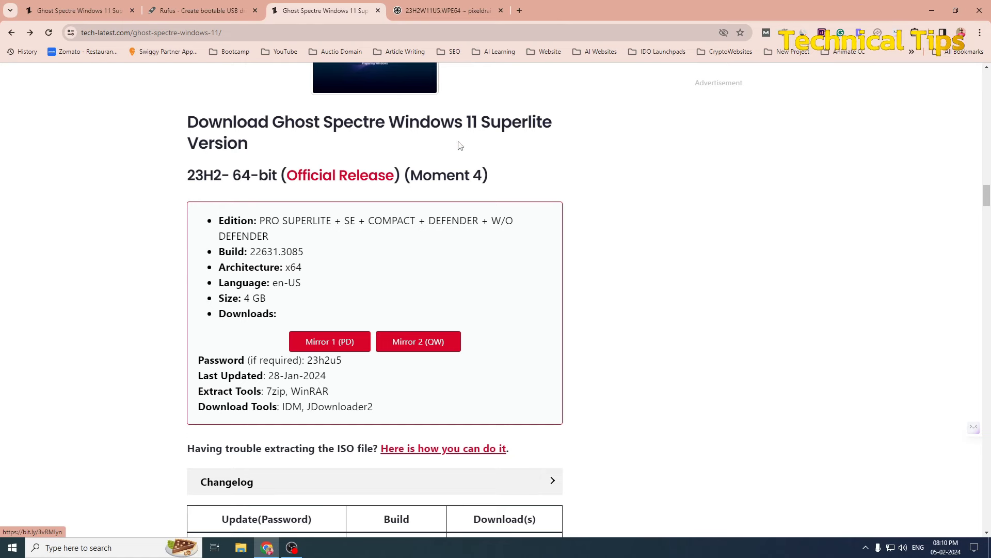
pyautogui.click(450, 10)
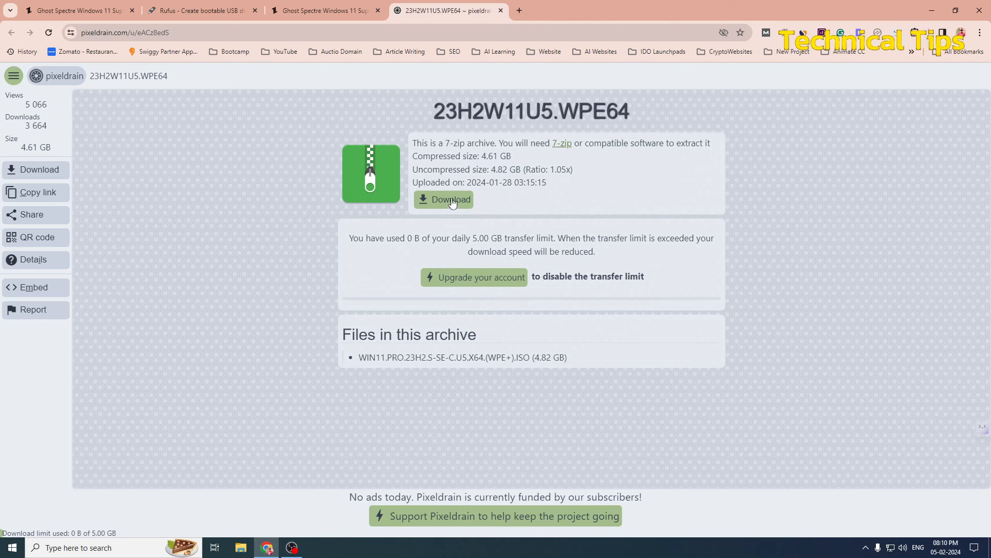
pyautogui.moveTo(936, 79)
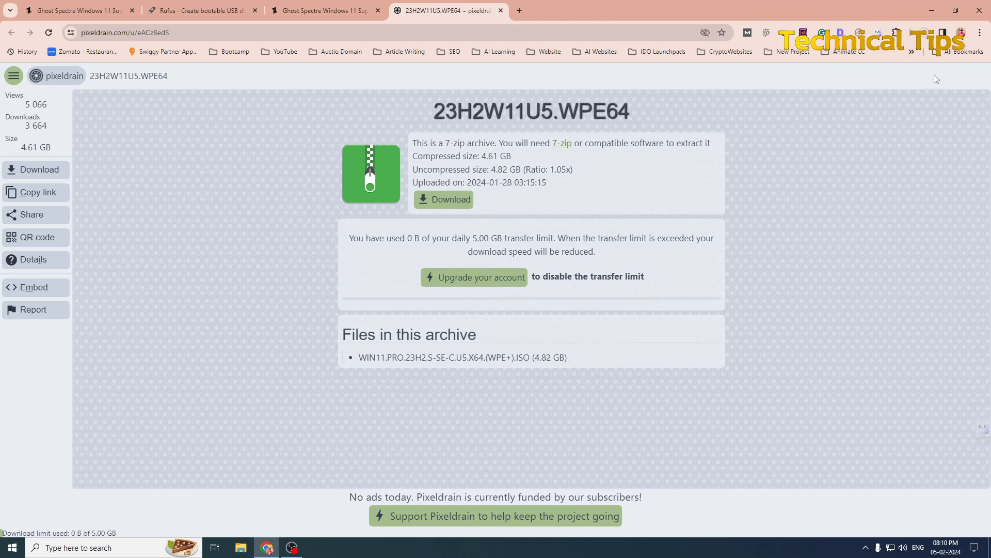
pyautogui.click(768, 32)
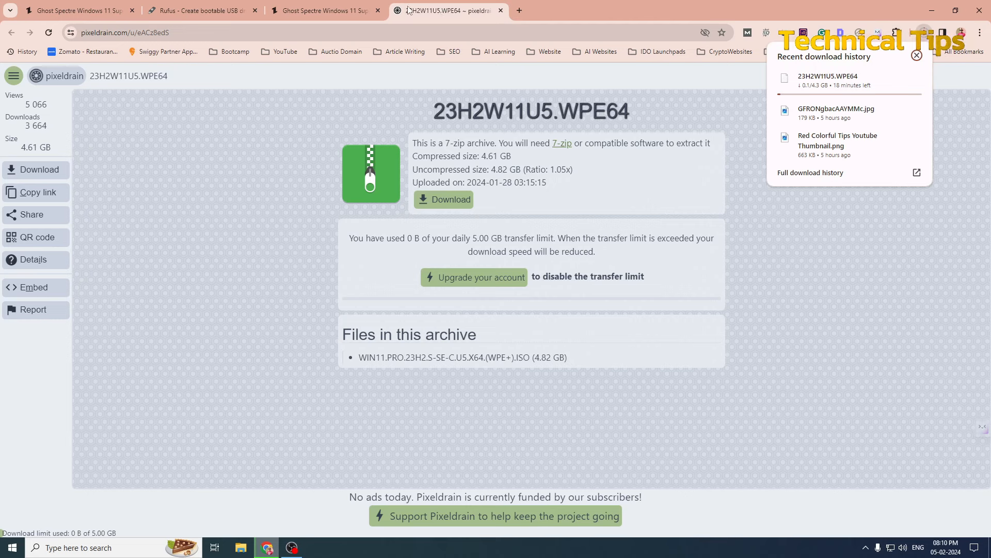
pyautogui.click(203, 10)
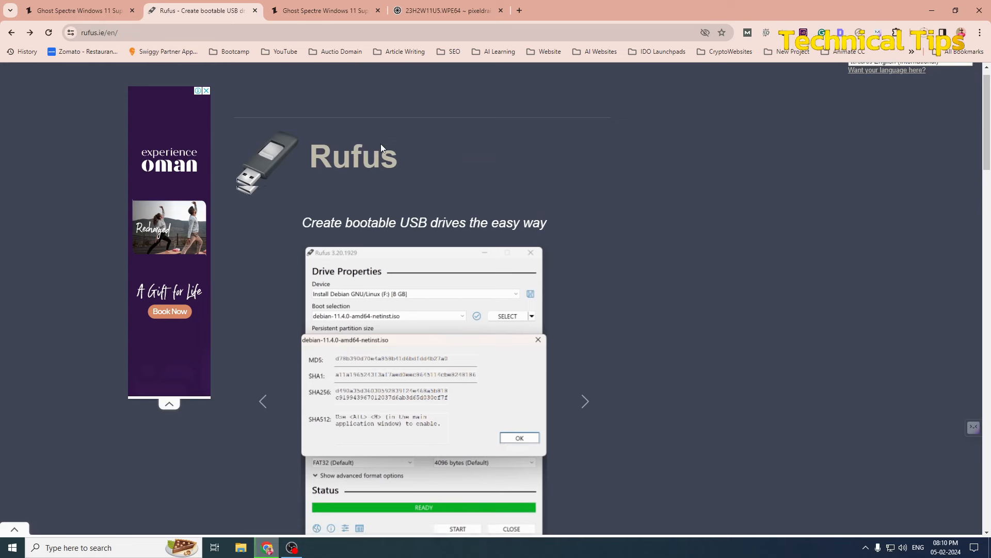
# Step: Download the standard rufus-4.4.exe from the Latest releases list
pyautogui.scroll(-3)
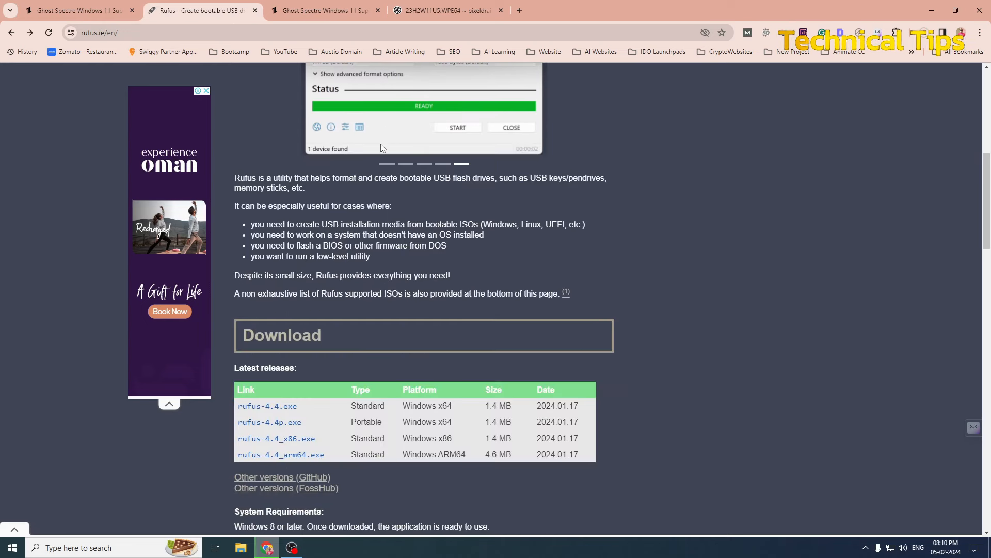
pyautogui.scroll(-3)
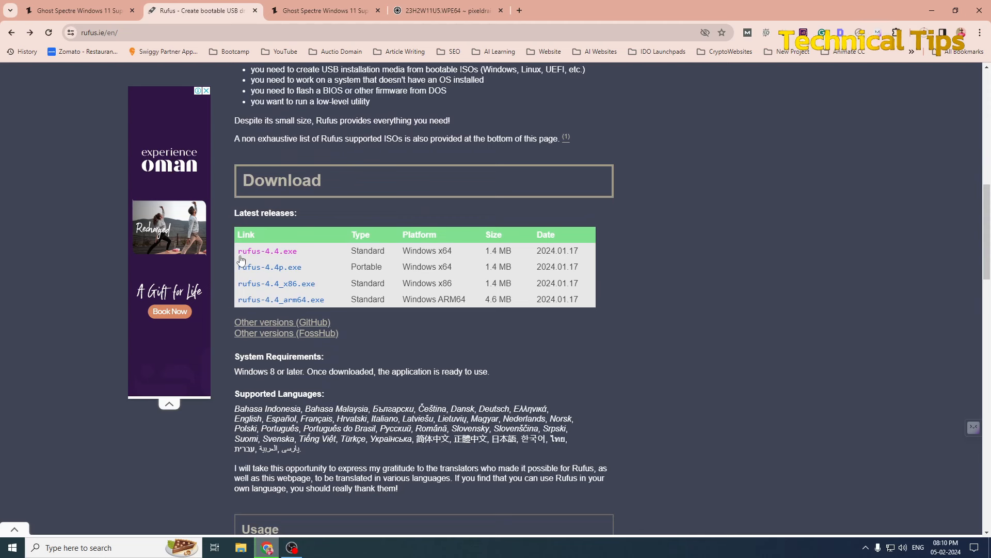
pyautogui.moveTo(281, 261)
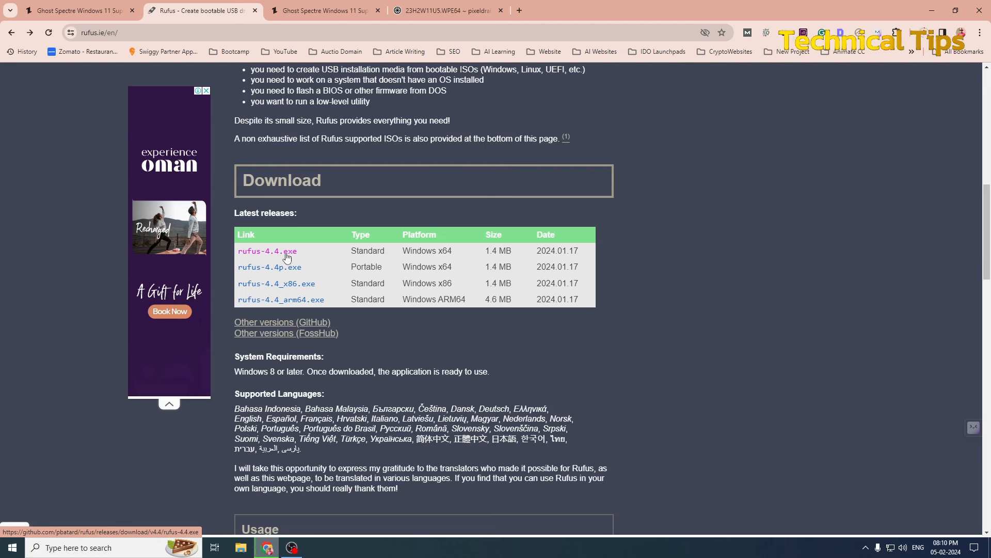
pyautogui.click(267, 250)
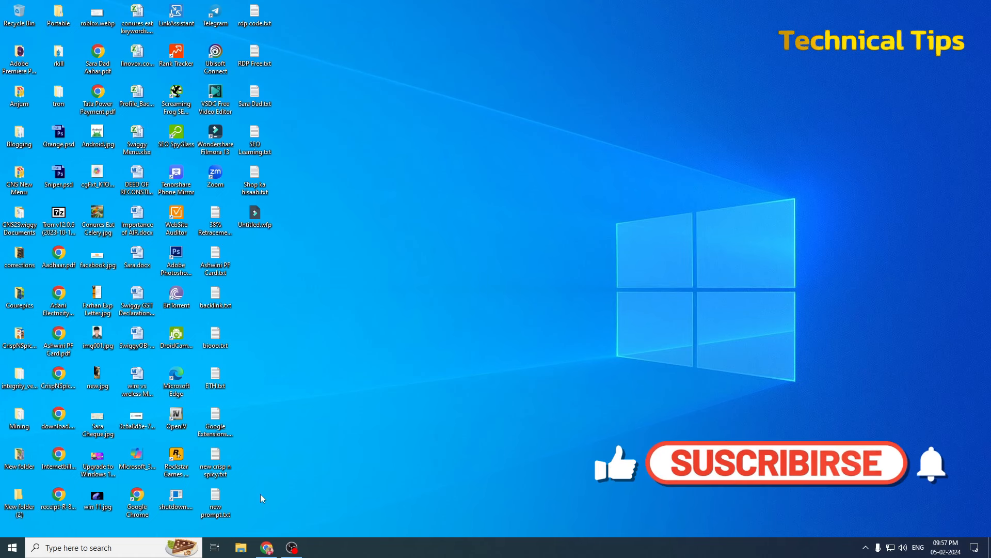
# Step: Show the Downloads folder in File Explorer with the 4.29 GB archive and rufus-4.4.exe, selecting the archive
pyautogui.click(240, 547)
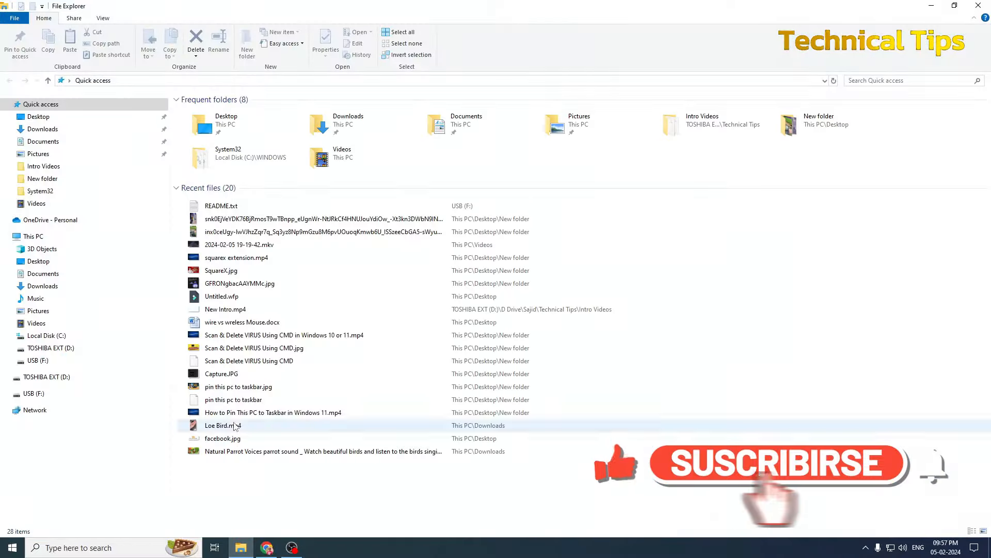
pyautogui.click(42, 129)
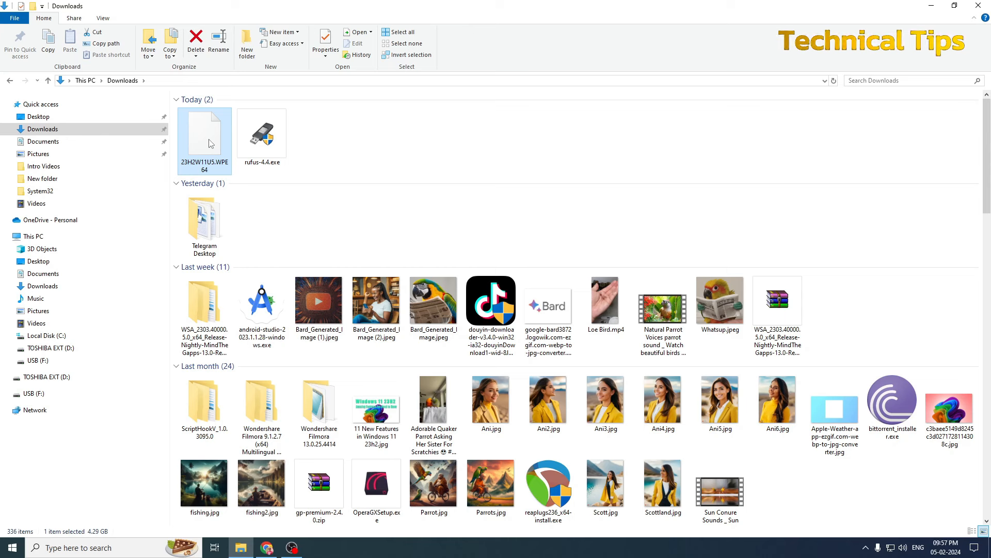
pyautogui.moveTo(227, 160)
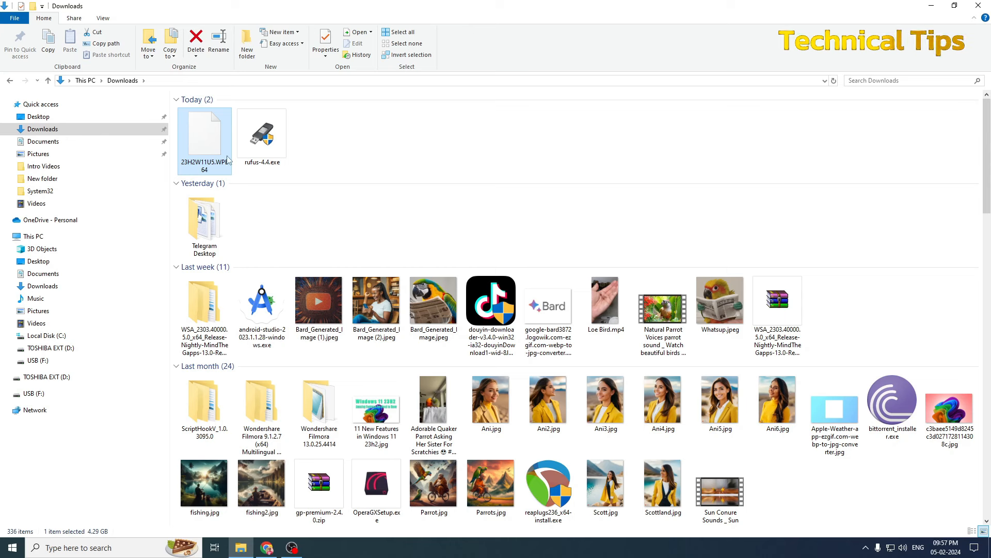
pyautogui.moveTo(265, 136)
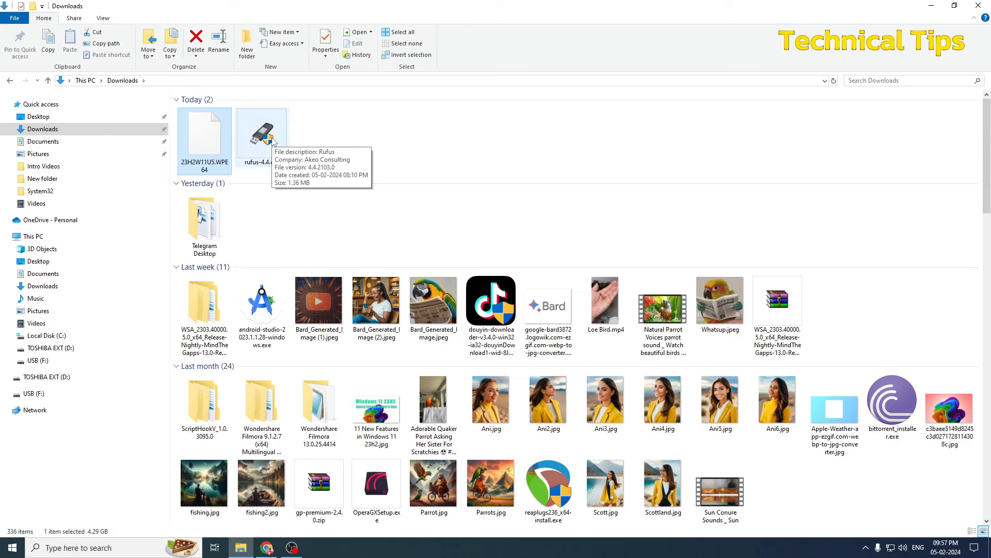
pyautogui.moveTo(308, 154)
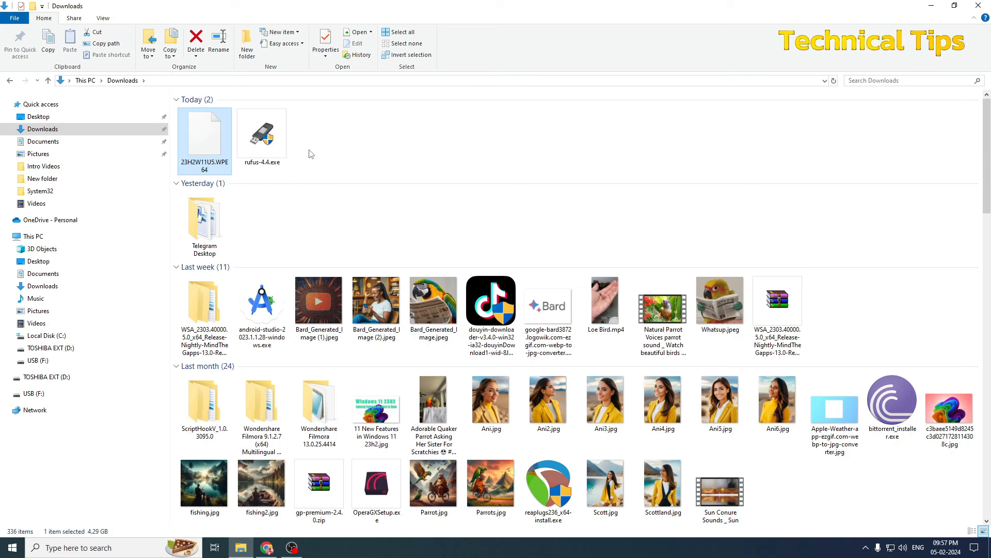
pyautogui.click(260, 133)
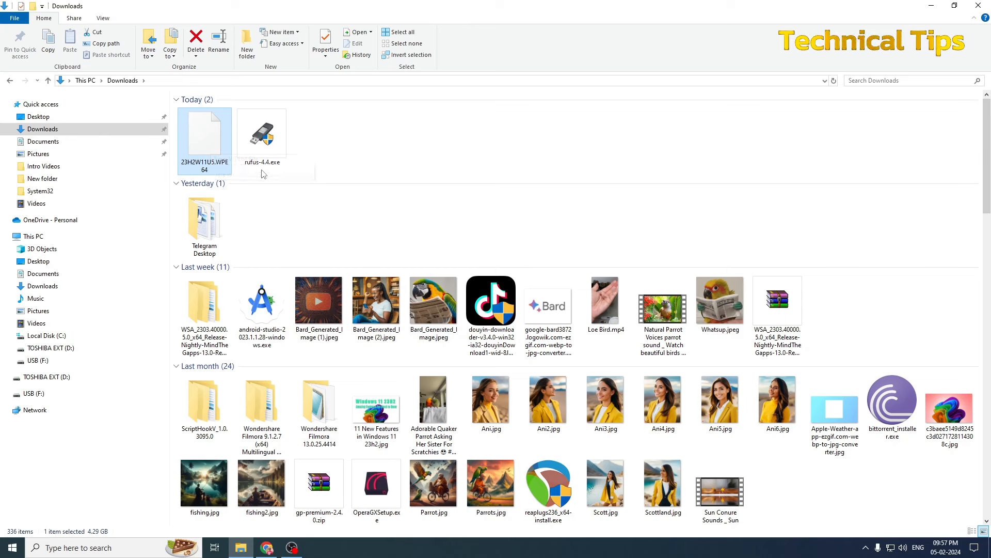
pyautogui.moveTo(204, 133)
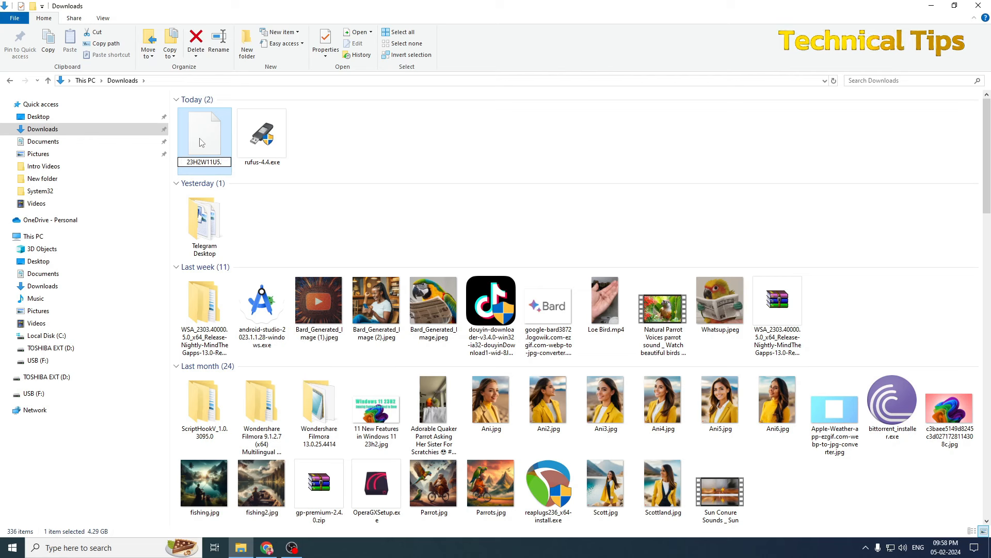
# Step: Rename the archive to 23H2W11U5.zip and confirm the extension-change warning
pyautogui.write('zip')
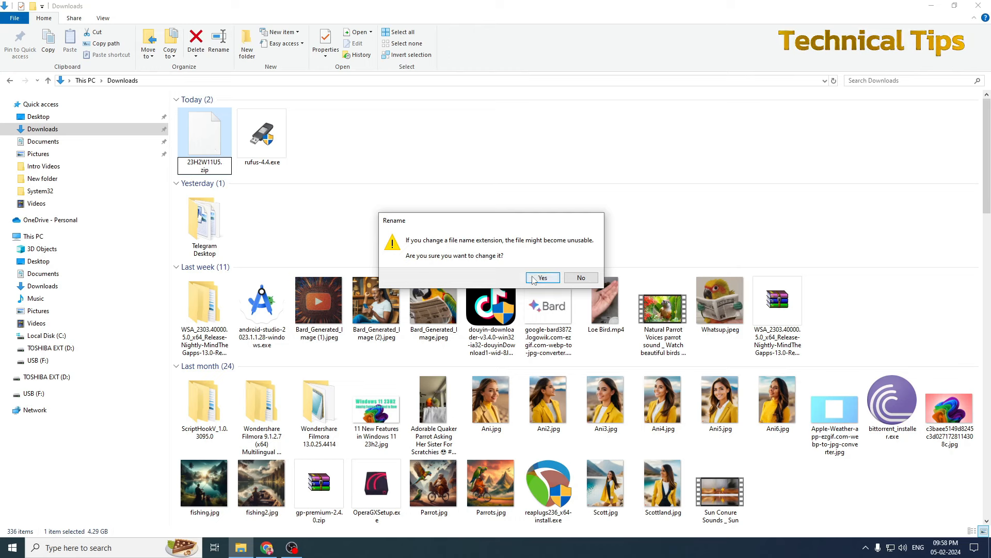
pyautogui.click(540, 278)
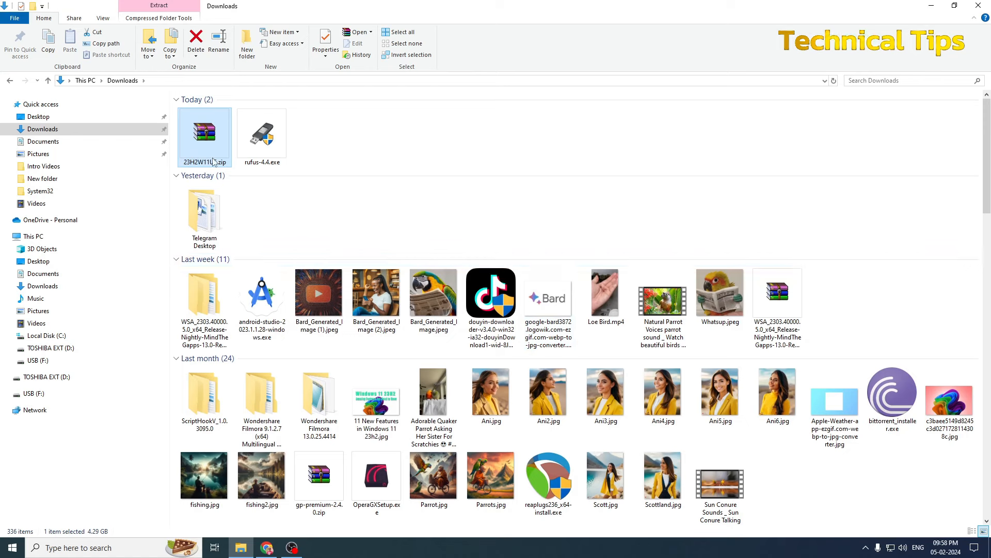
# Step: Extract 23H2W11U5.zip into a same-named 23H2W11U5 folder via WinRAR's Extract to 23H2W11U5\
pyautogui.rightClick(204, 133)
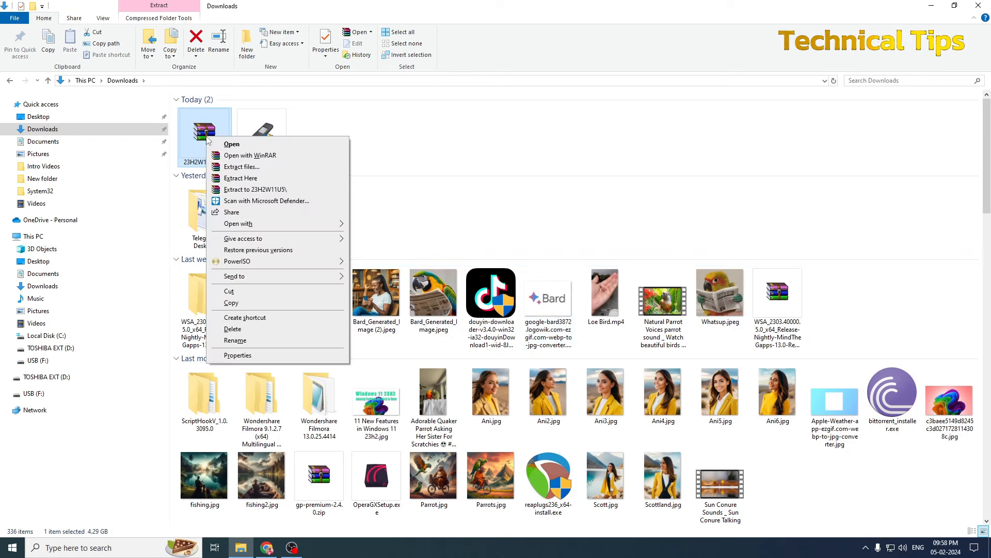
pyautogui.moveTo(255, 189)
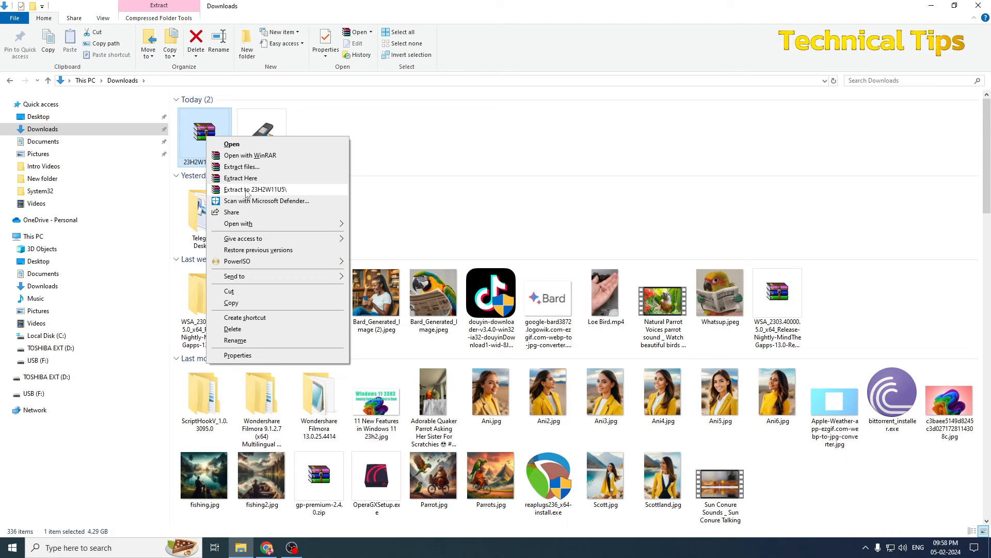
pyautogui.moveTo(249, 193)
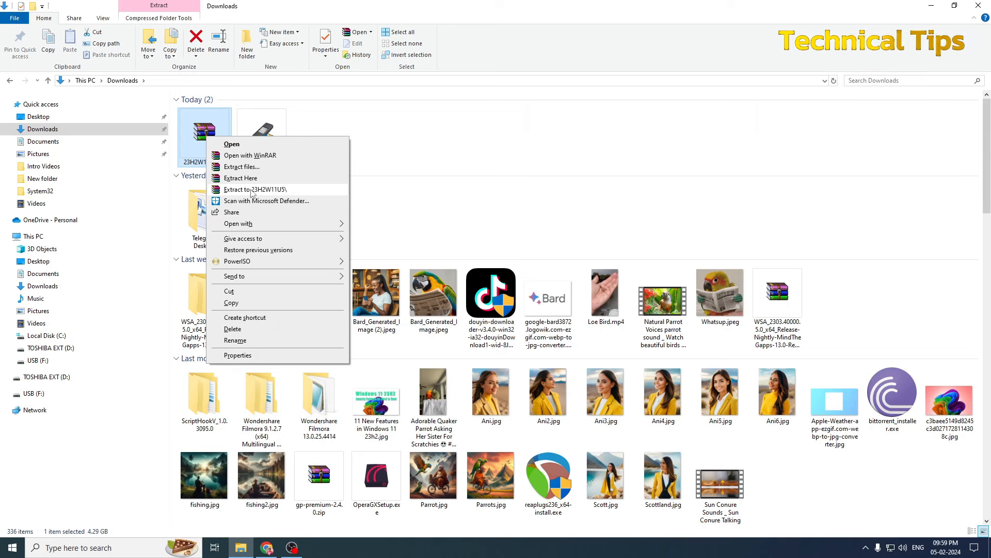
pyautogui.click(255, 189)
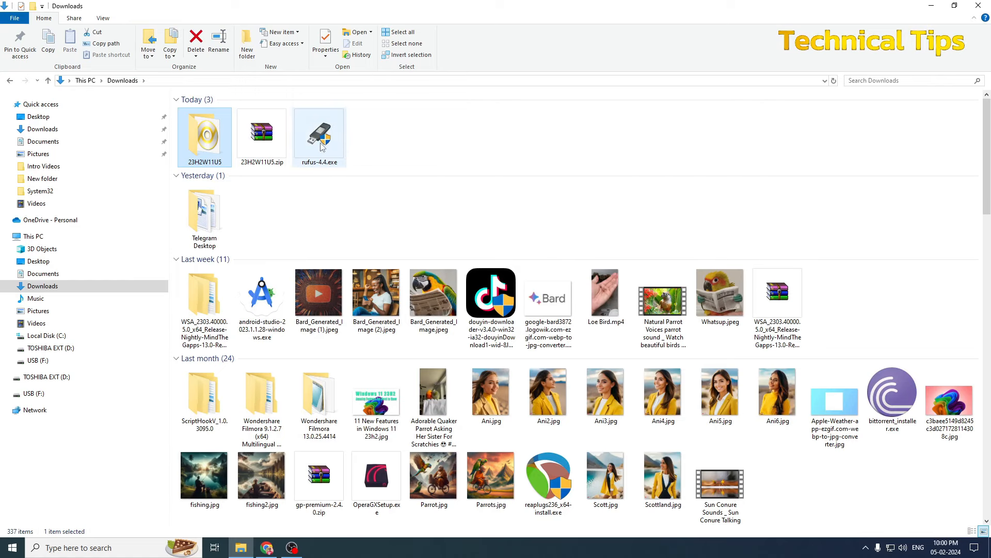
# Step: Launch rufus-4.4.exe and confirm USB (F:) [7.7GB] as the target device
pyautogui.doubleClick(319, 133)
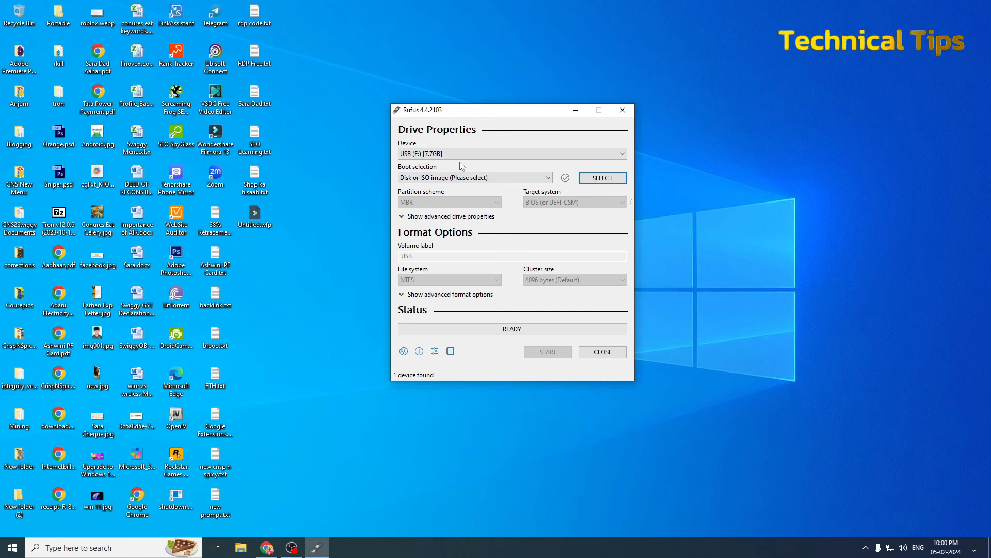
pyautogui.click(511, 153)
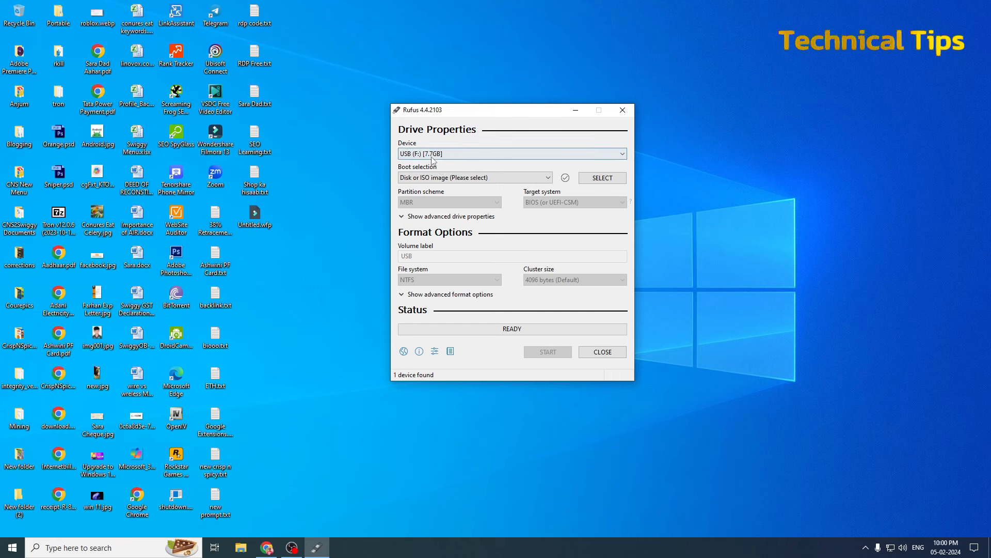
pyautogui.click(511, 154)
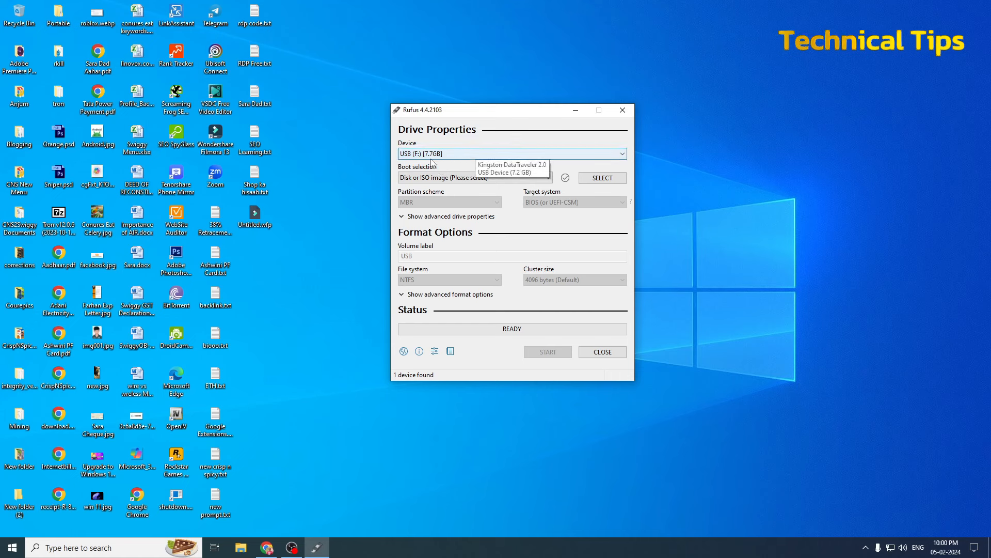
pyautogui.moveTo(447, 163)
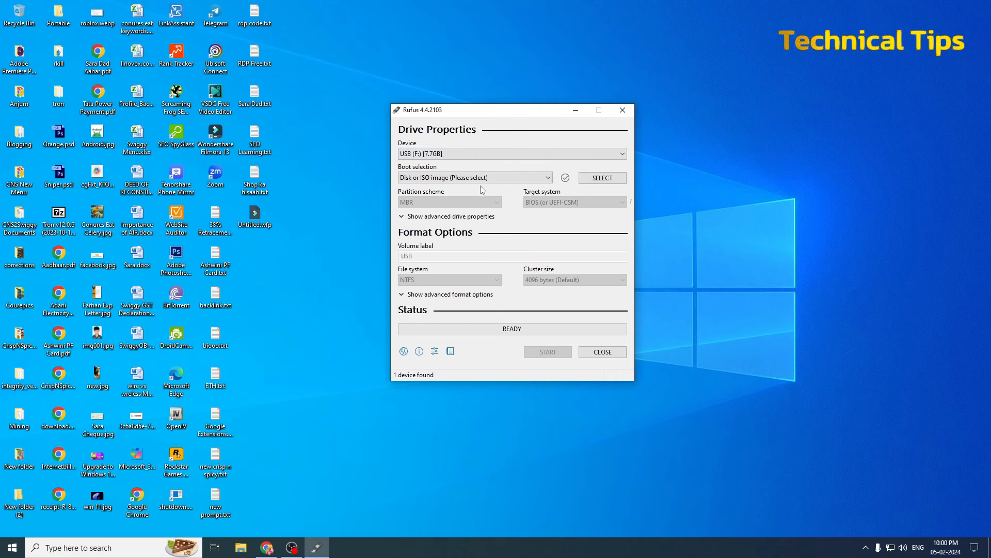
pyautogui.moveTo(435, 189)
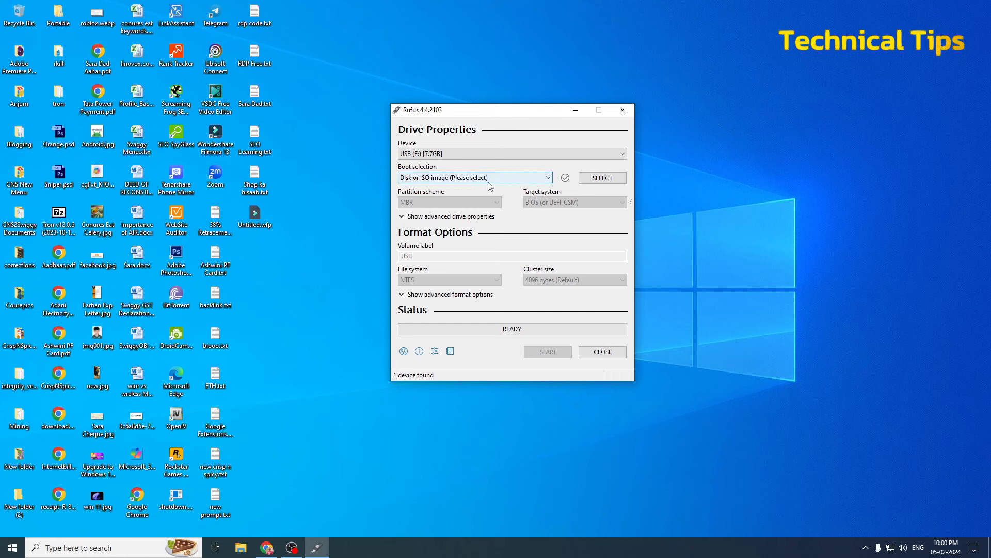
pyautogui.moveTo(601, 178)
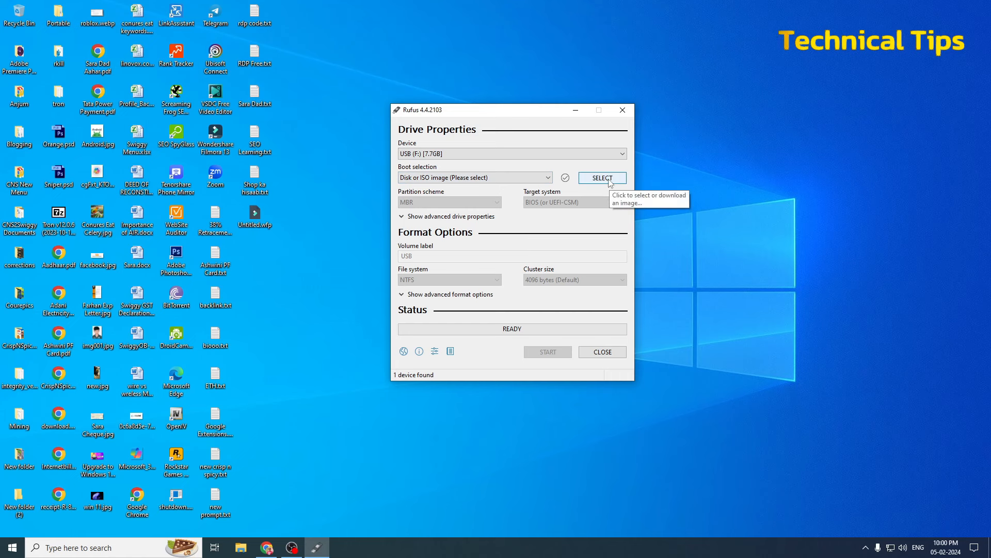
# Step: Load the WIN11.PRO 23H2 ISO from Downloads > 23H2W11U5 as the boot image
pyautogui.click(601, 177)
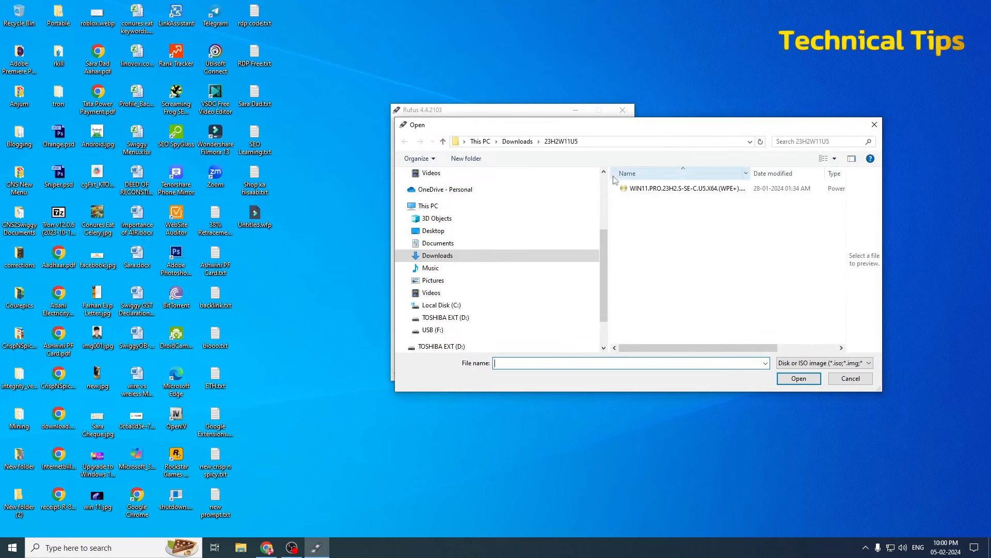
pyautogui.click(437, 255)
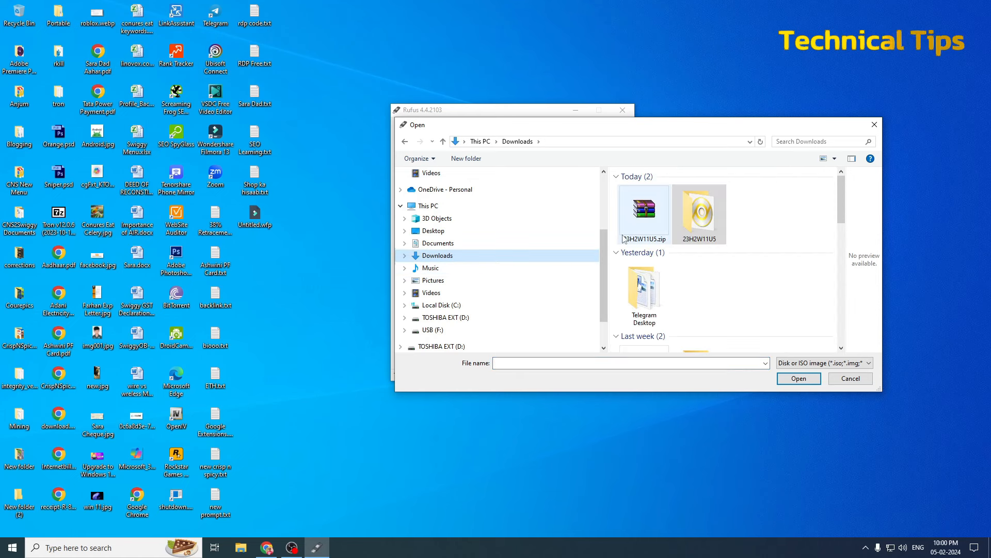
pyautogui.doubleClick(699, 209)
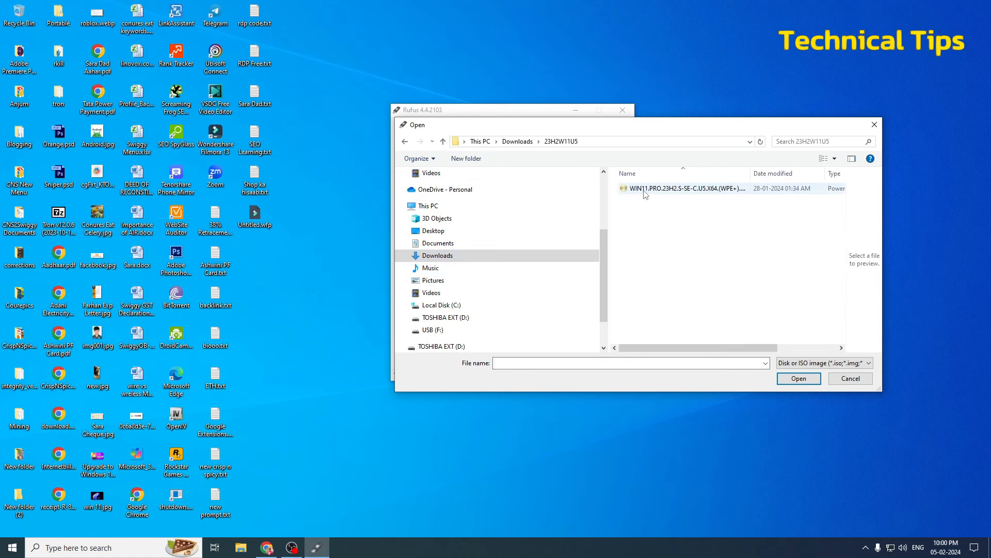
pyautogui.click(683, 188)
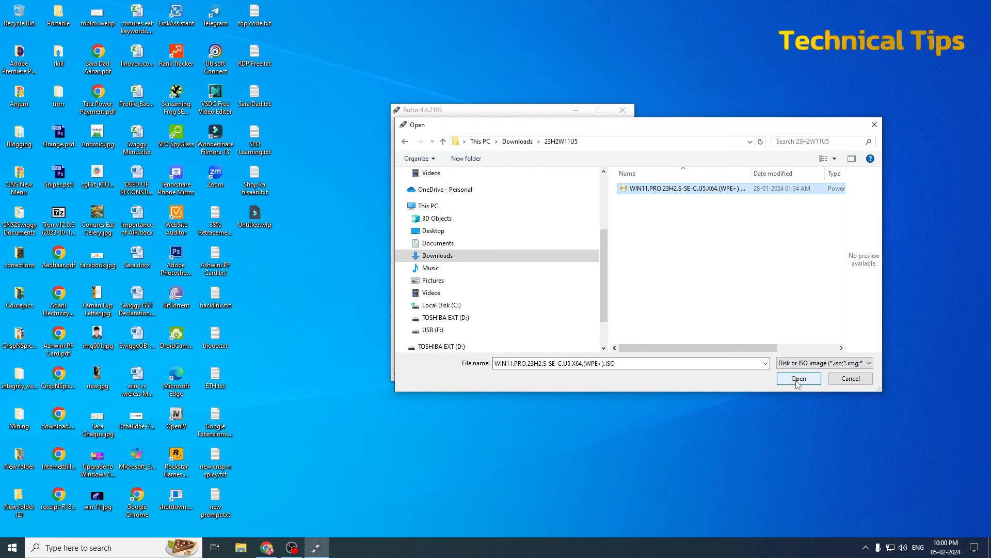
pyautogui.click(799, 378)
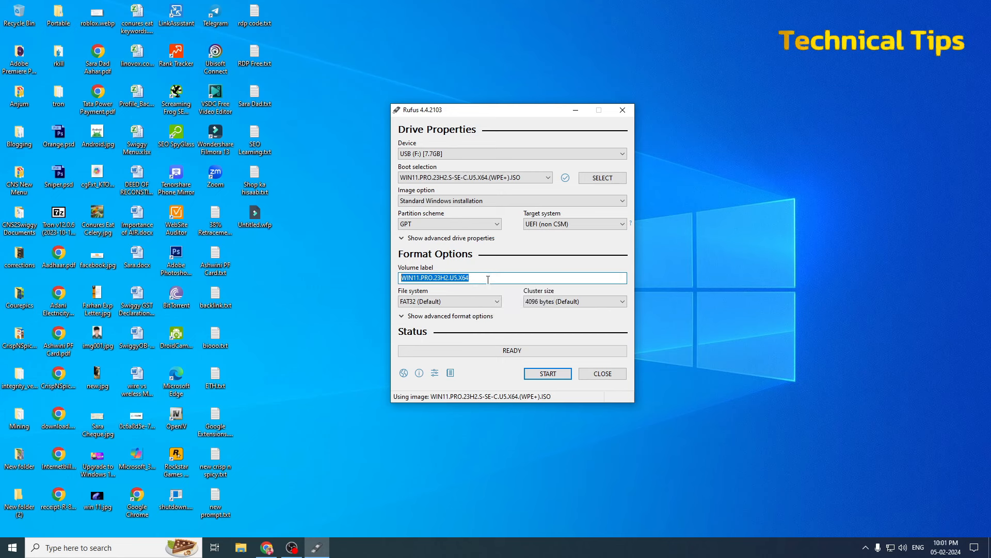
# Step: Replace the default volume label with 'Win 11 Ghost Spectre'
pyautogui.write('W')
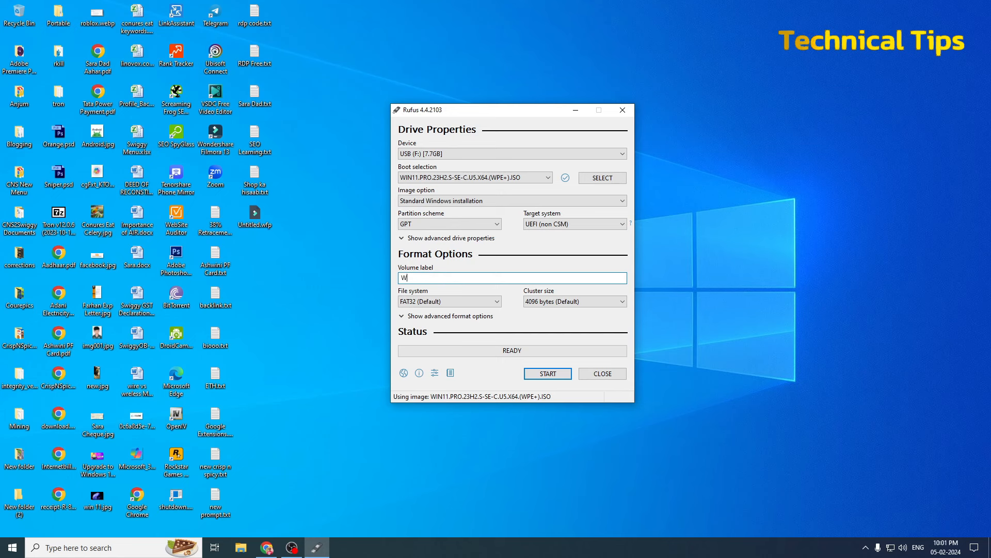
pyautogui.write('in G')
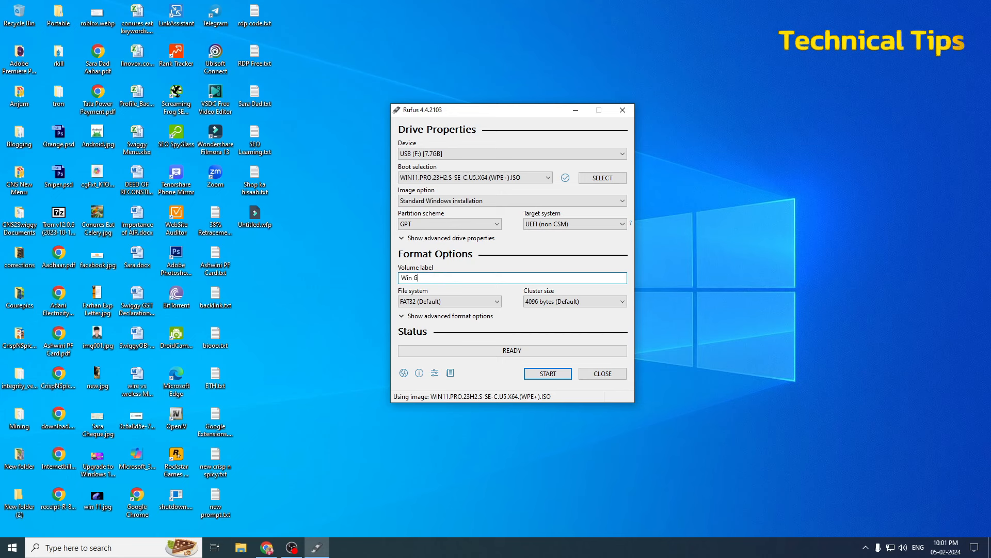
pyautogui.write('h')
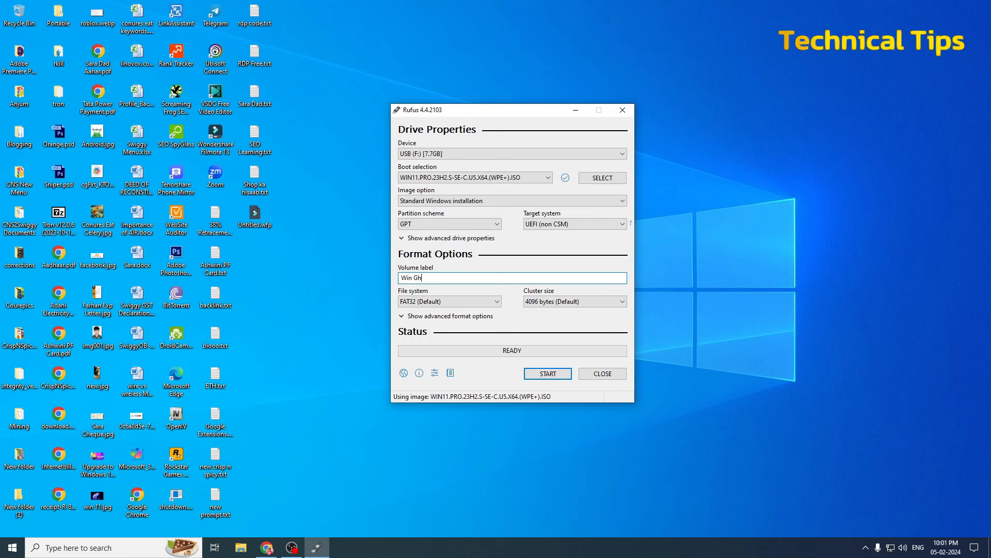
pyautogui.write('ost S')
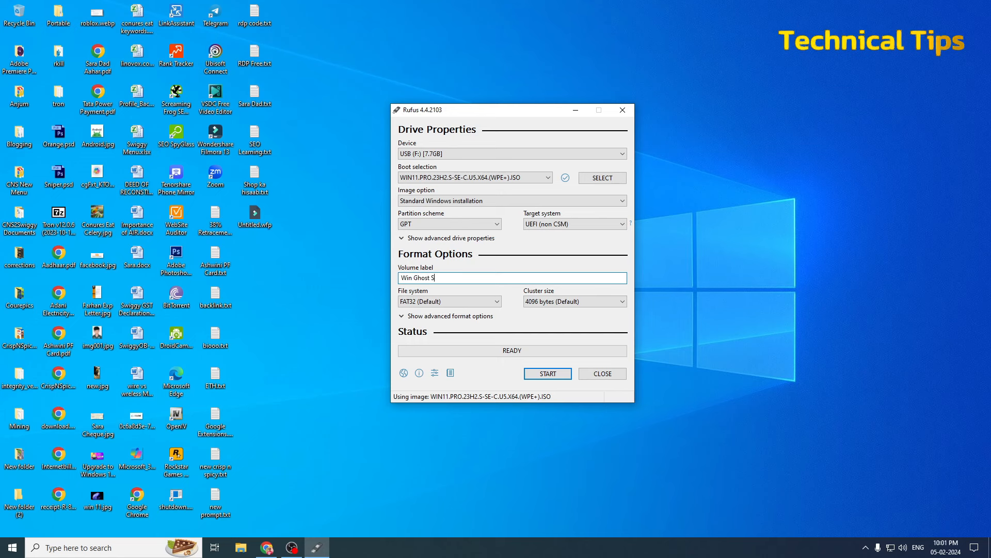
pyautogui.write('pectre')
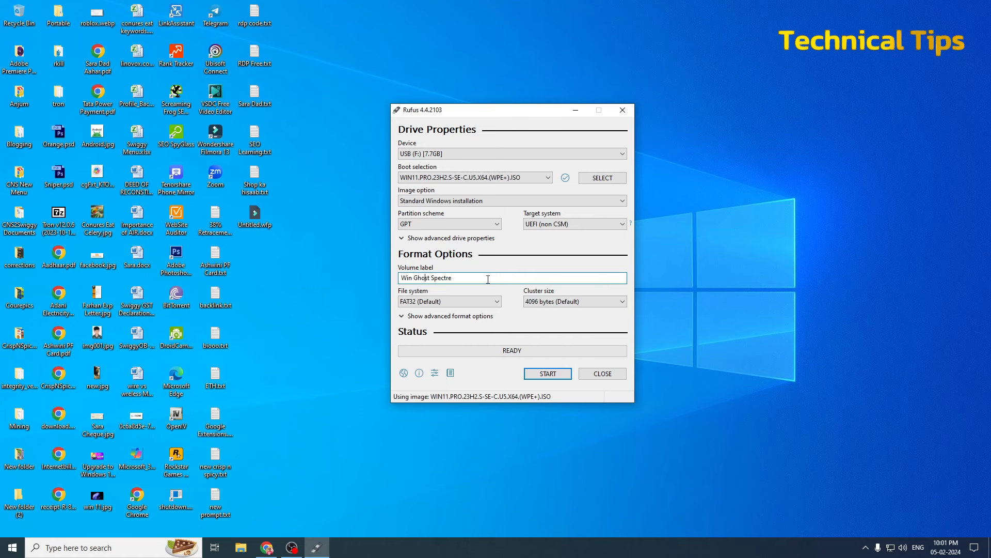
pyautogui.write('11')
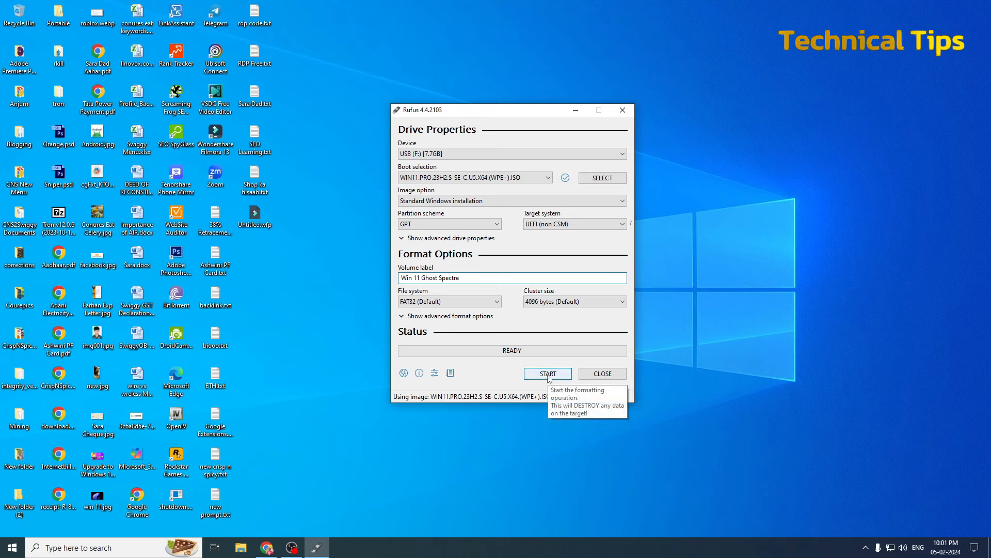
# Step: Start the write and accept the Windows User Experience dialog with all customizations ticked
pyautogui.click(547, 373)
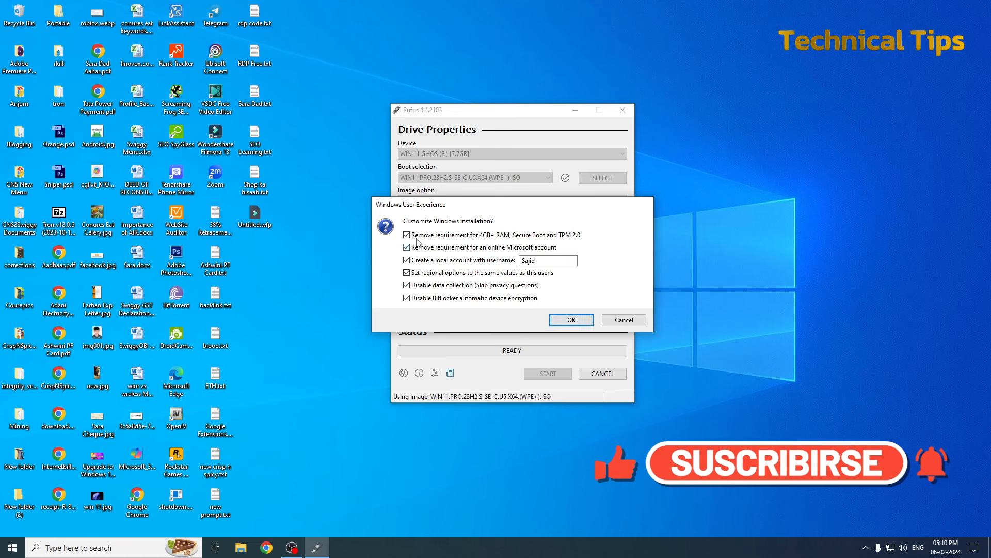
pyautogui.click(406, 285)
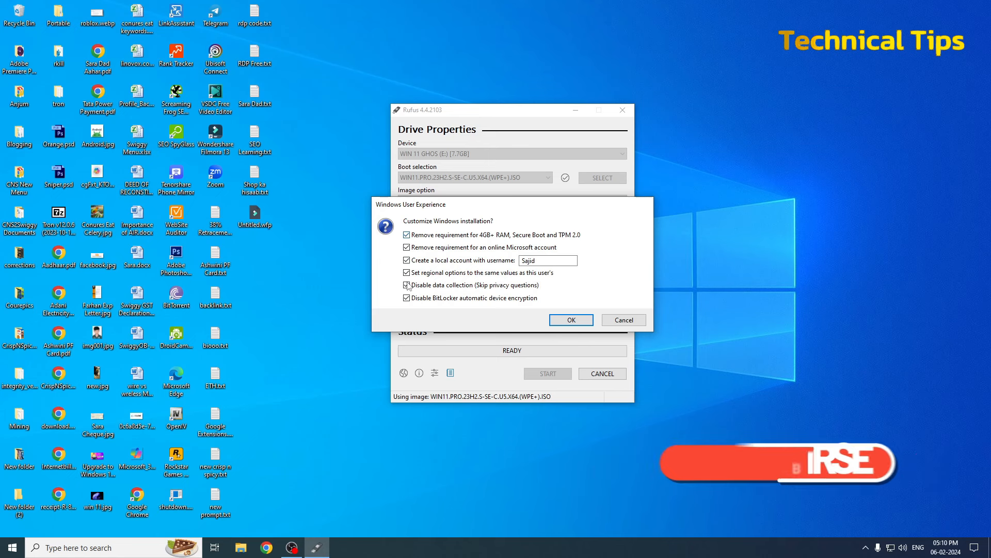
pyautogui.click(406, 285)
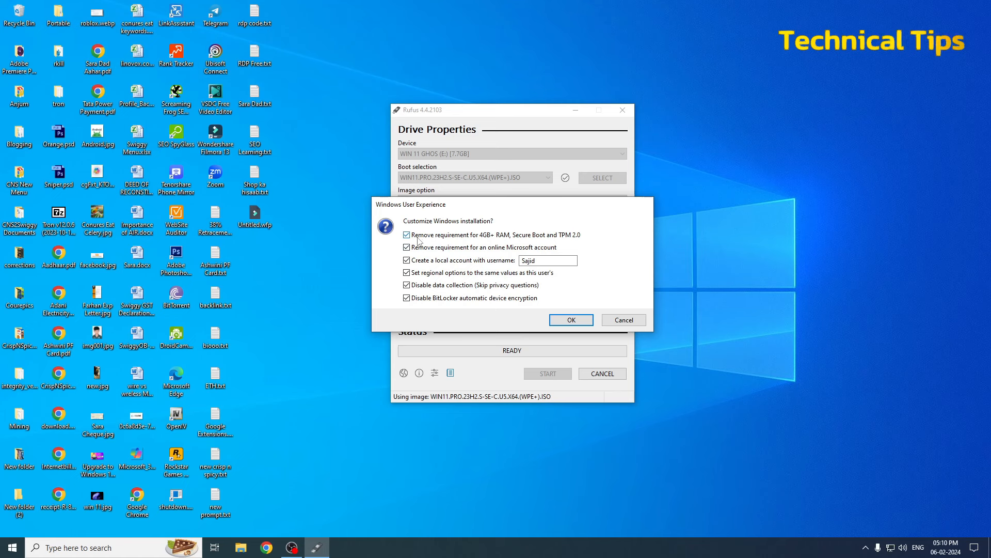
pyautogui.moveTo(486, 245)
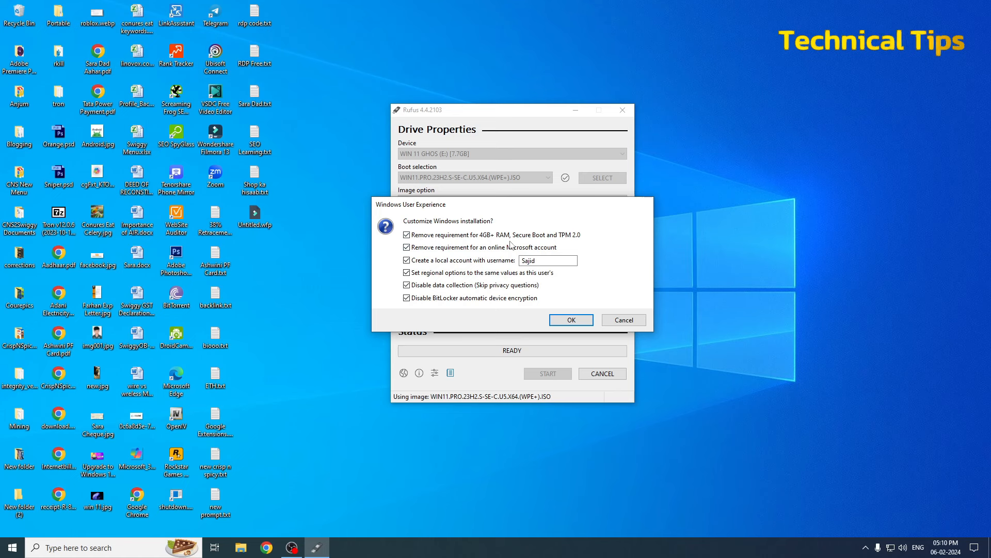
pyautogui.moveTo(577, 244)
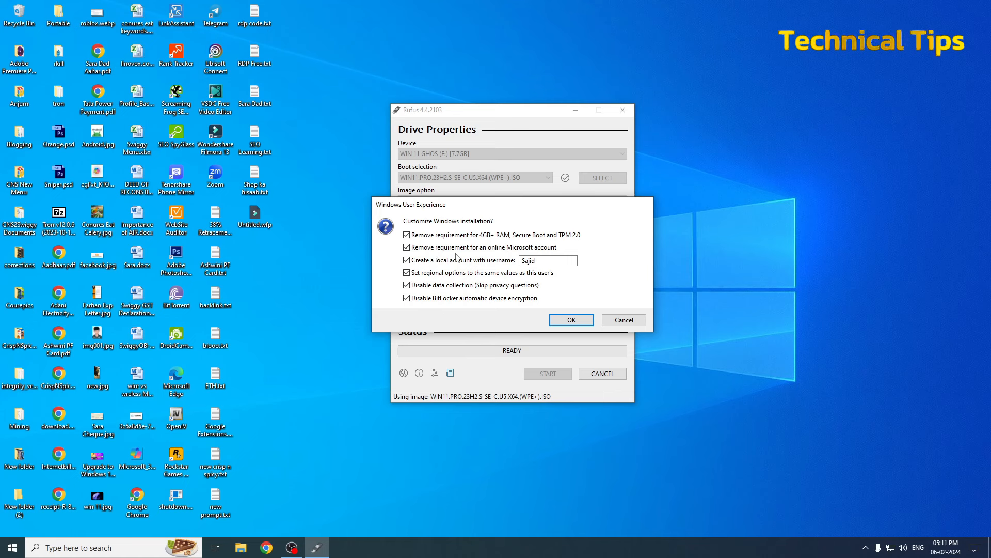
pyautogui.moveTo(483, 258)
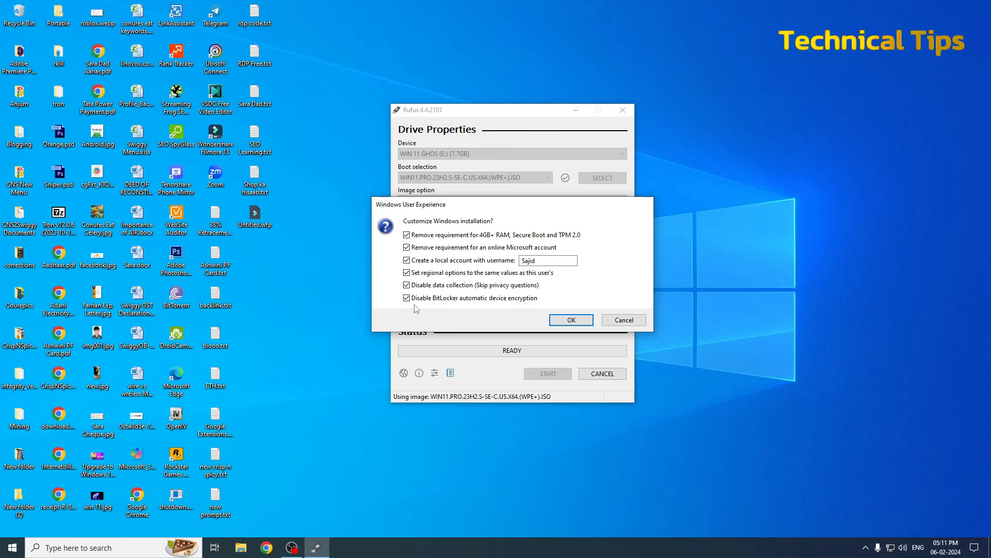
pyautogui.moveTo(593, 299)
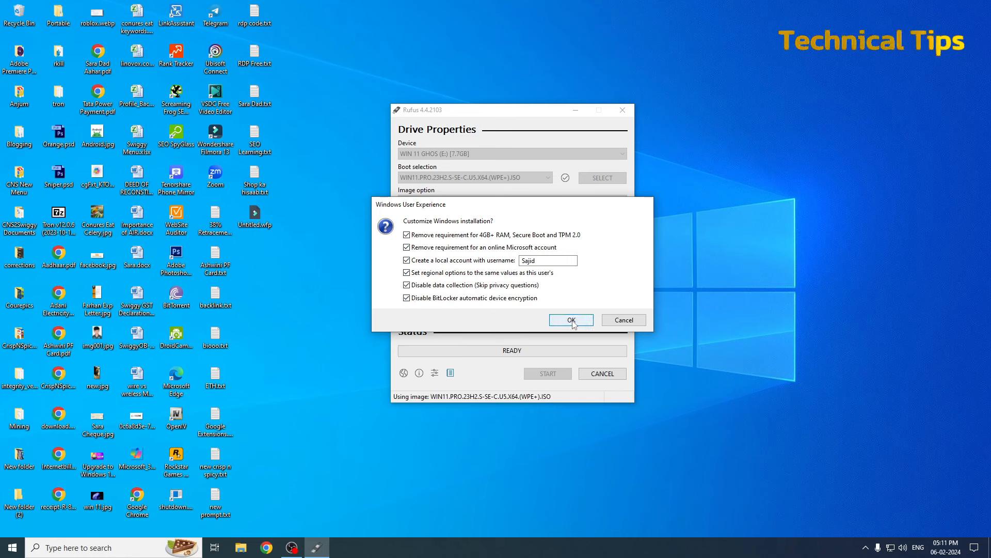
pyautogui.click(570, 319)
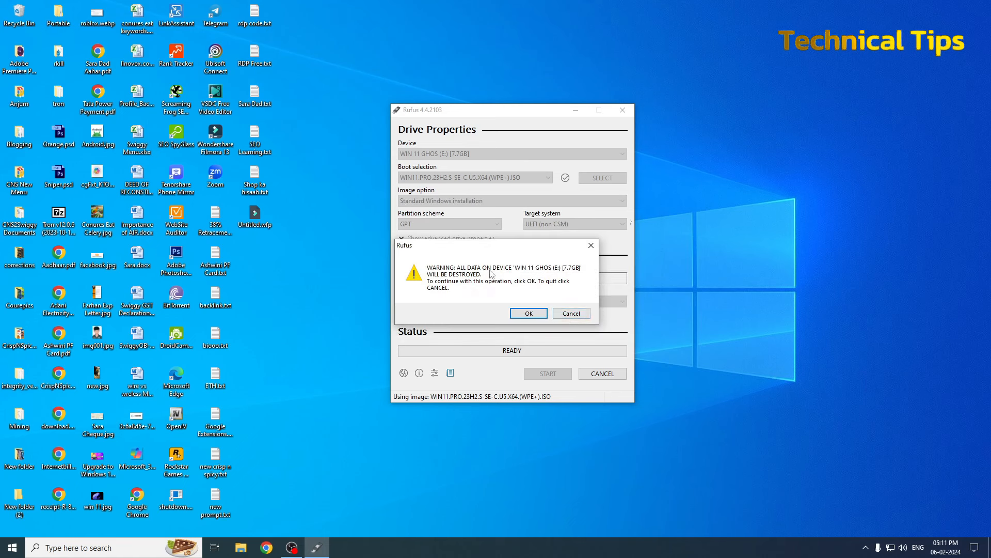
pyautogui.moveTo(529, 280)
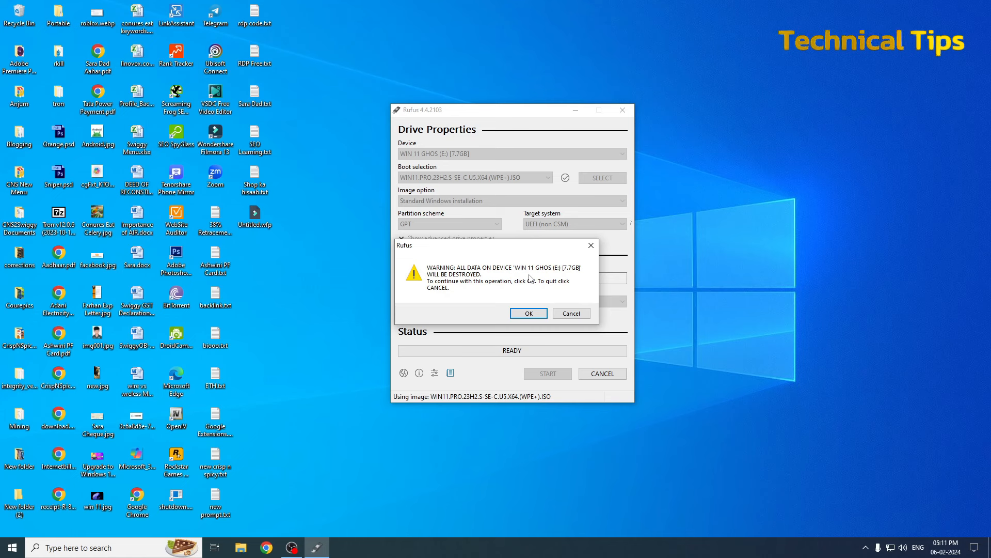
# Step: Confirm the data-destruction warning so the image is written to the 7.7GB USB drive
pyautogui.click(528, 313)
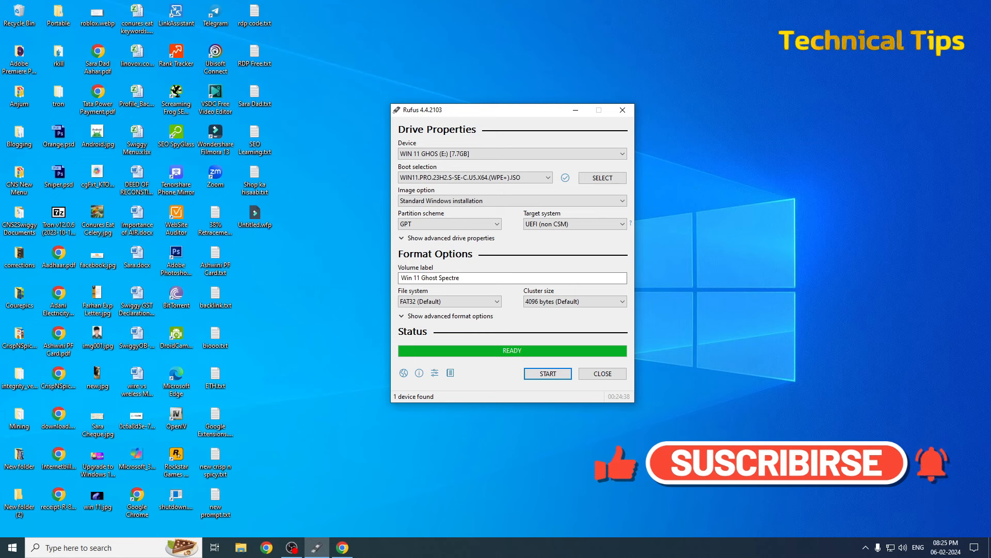
# Step: Close Rufus once the status shows READY, leaving the finished 'Win 11 Ghost Spectre' drive
pyautogui.click(601, 373)
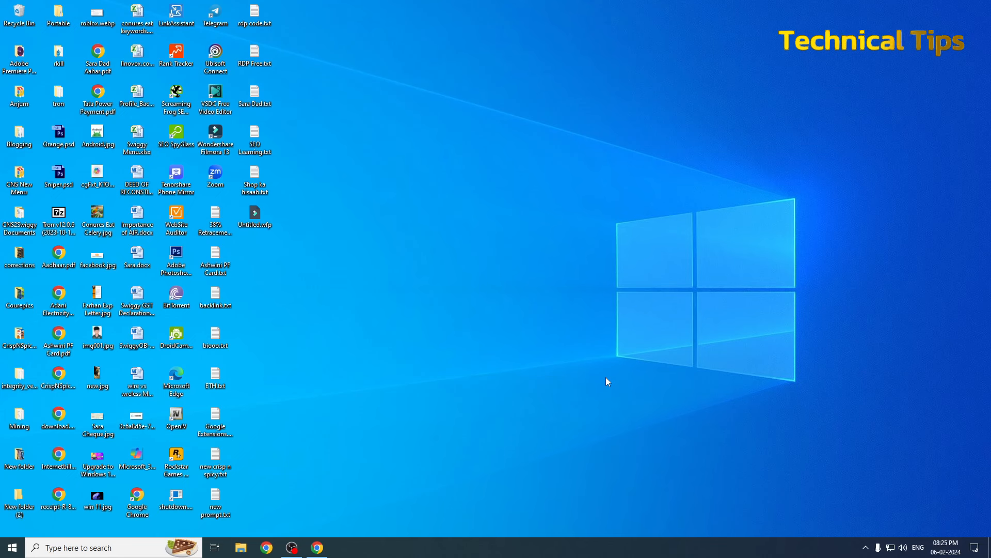